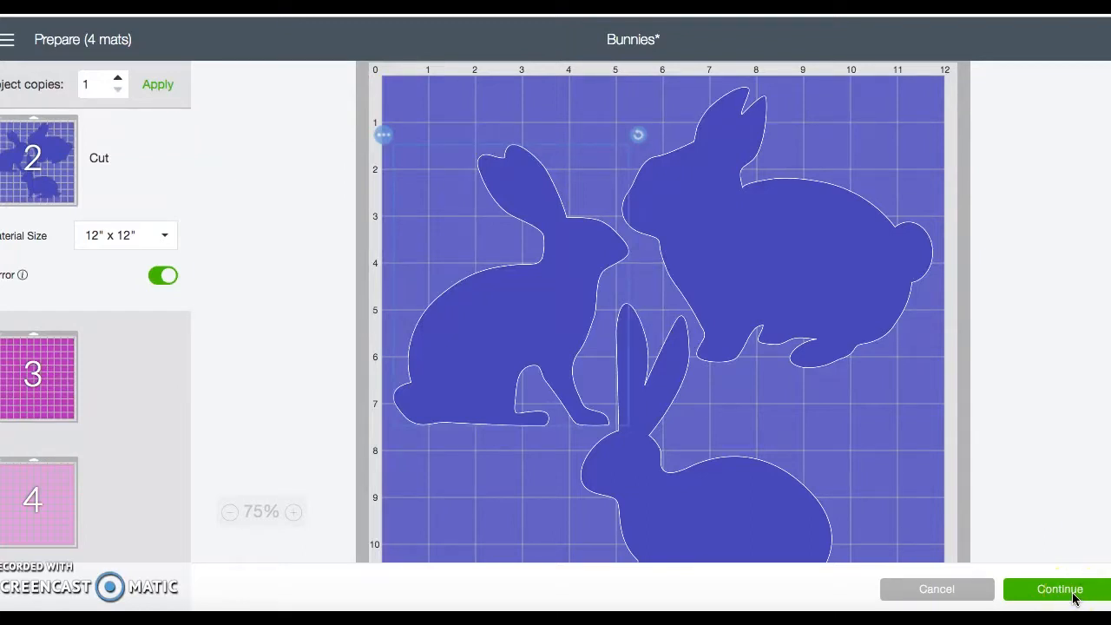
Continue from the Prepare screen to the Make screen for the two vinyl bunny mats.
click(1059, 591)
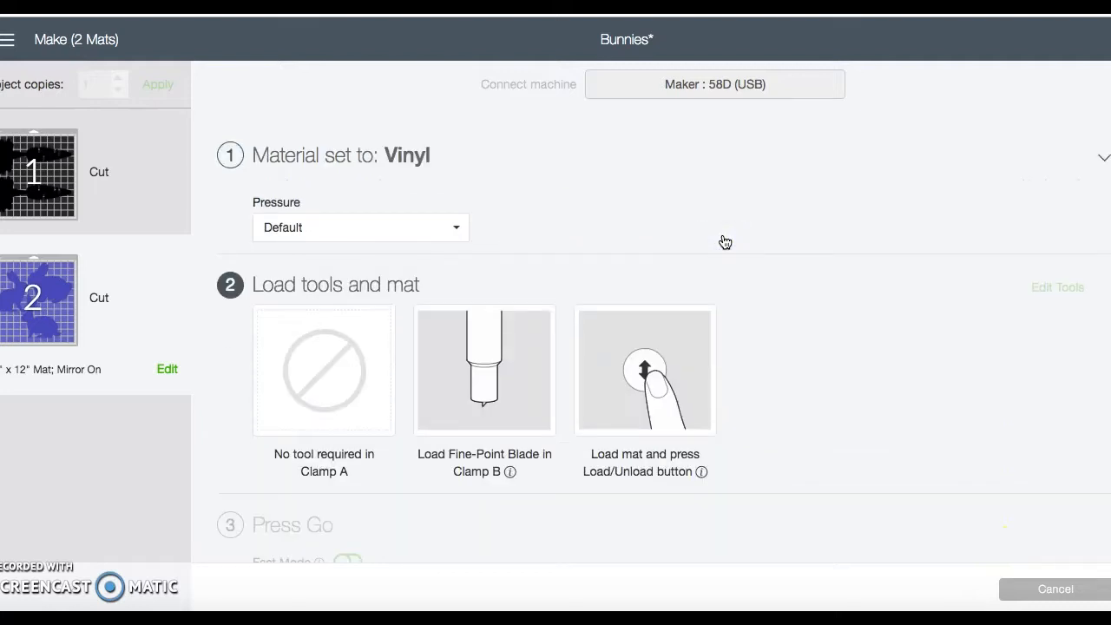
mouse_move(918, 452)
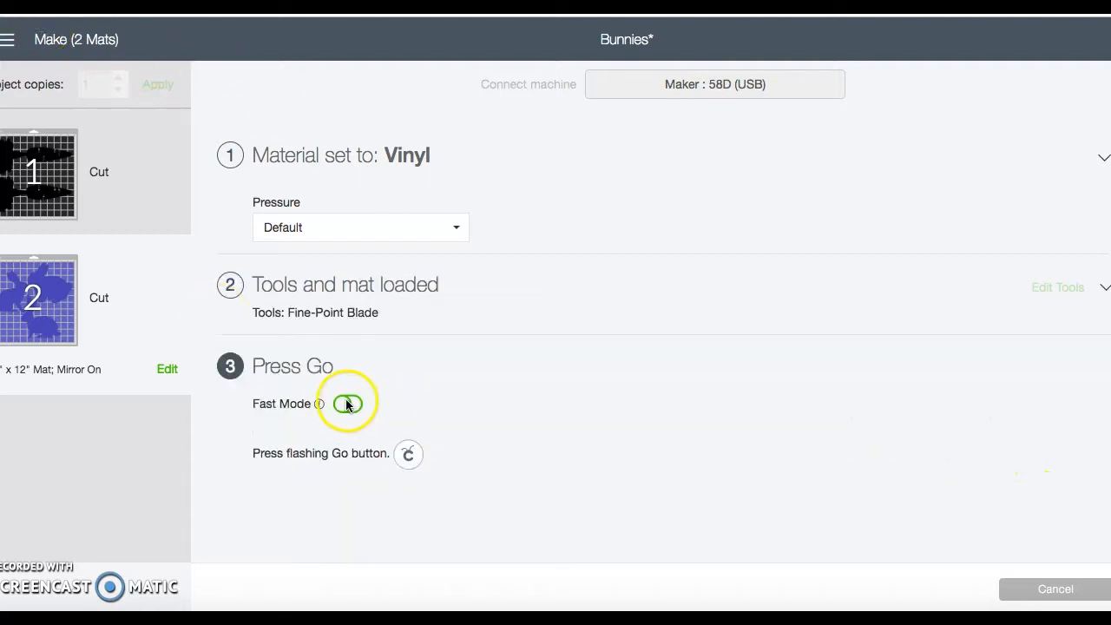
Enable Fast Mode and start the vinyl cut of Mat 2 with the fine-point blade.
click(347, 403)
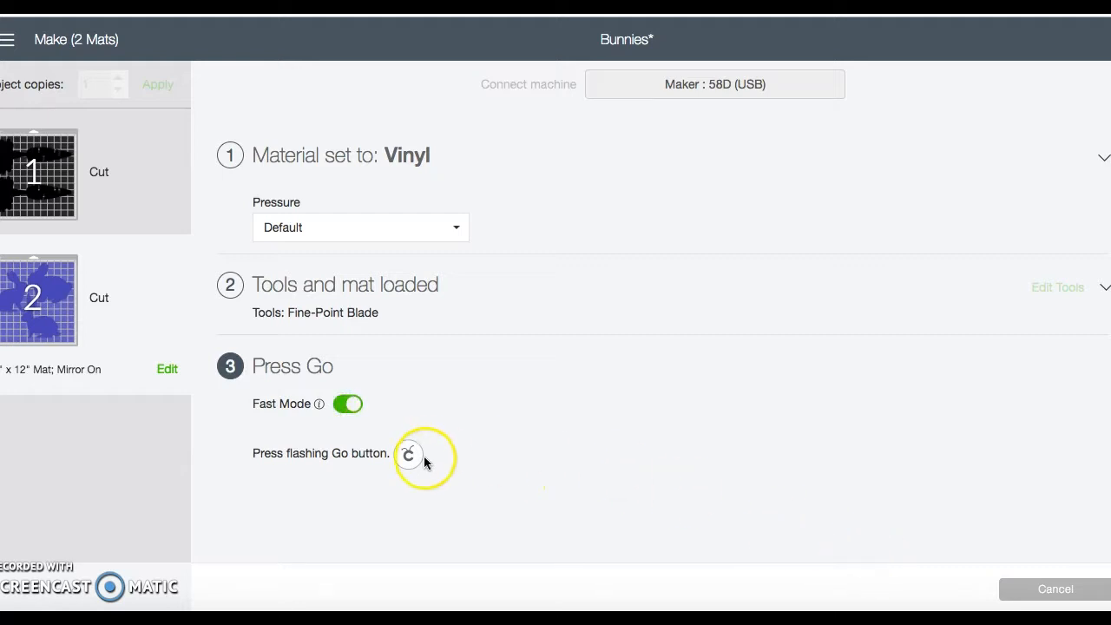
click(408, 455)
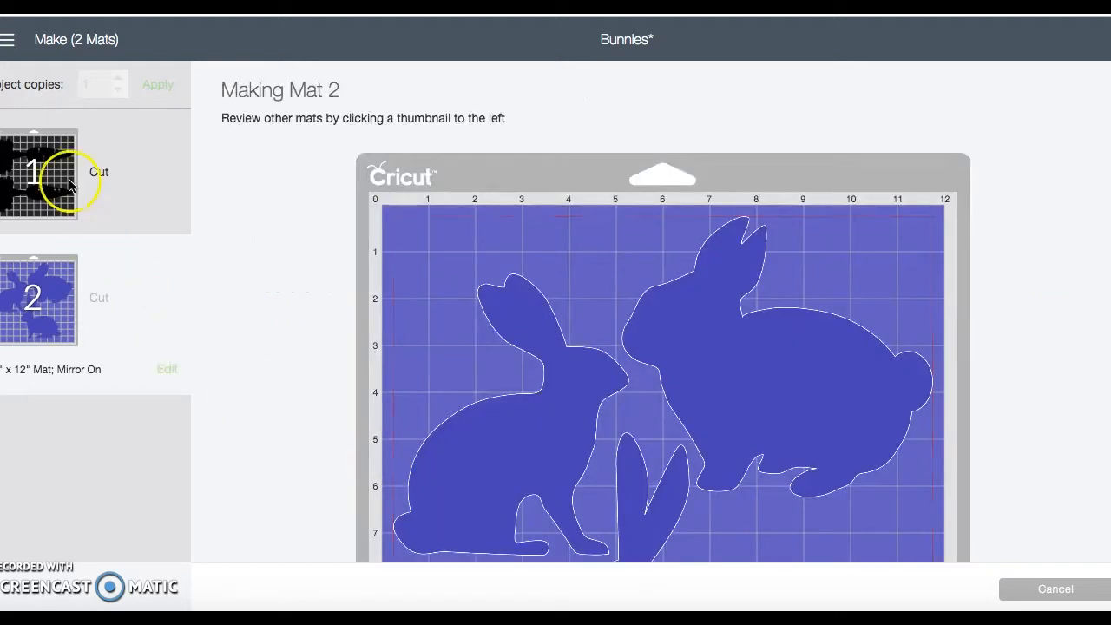